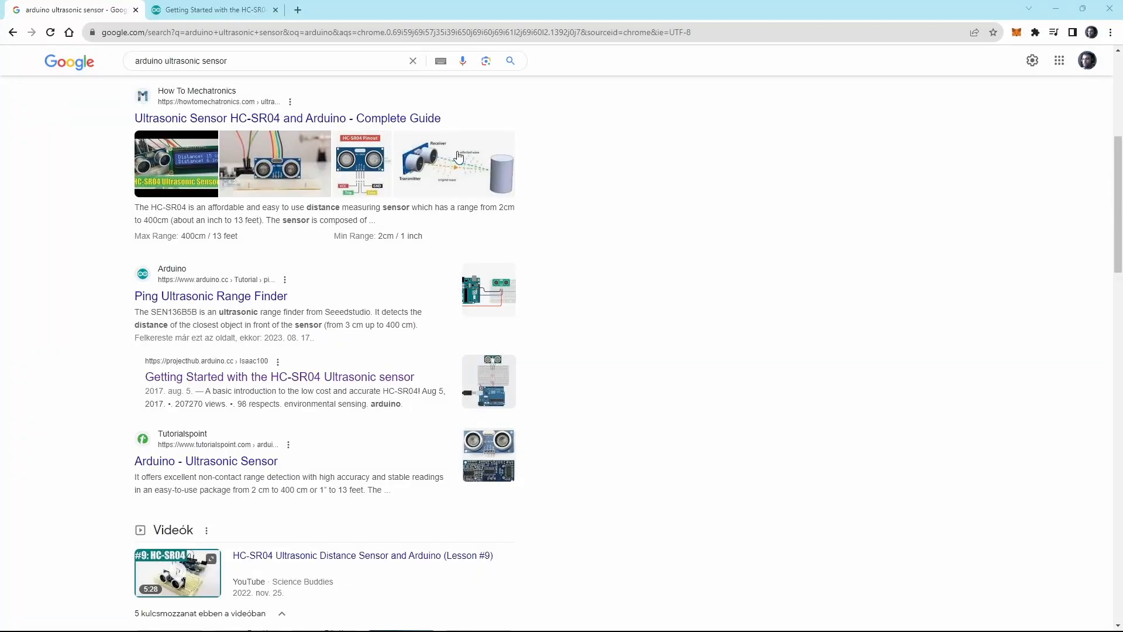
pyautogui.moveTo(340, 365)
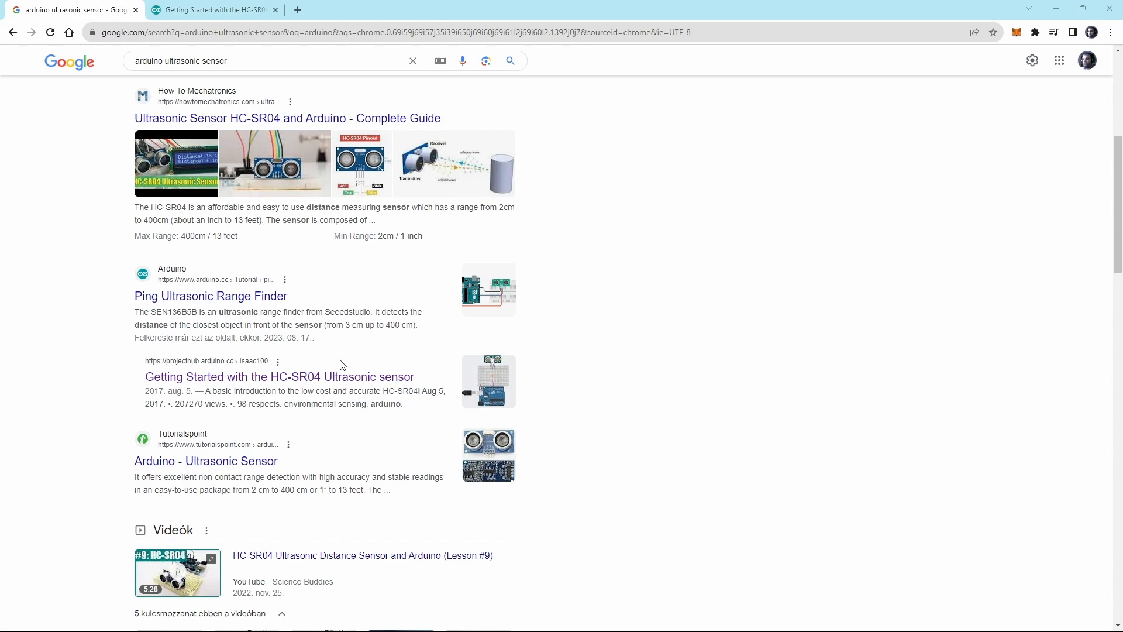
# Bring the HC_SR04 example sketch's setup and loop code into view in the HC-SR04 tutorial
pyautogui.click(211, 10)
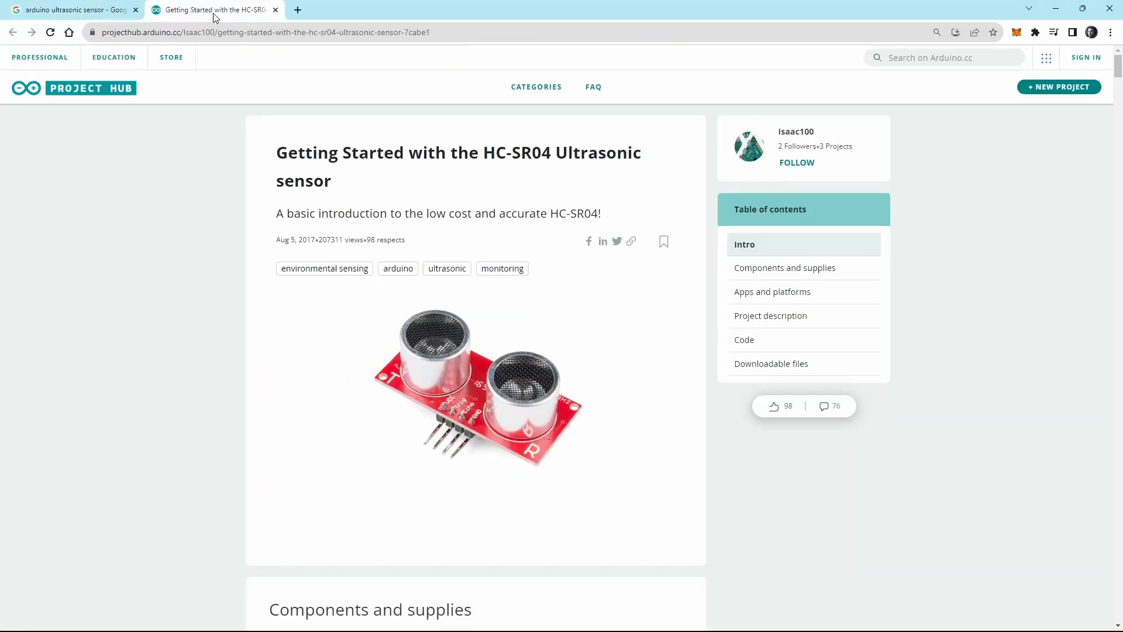
pyautogui.moveTo(225, 294)
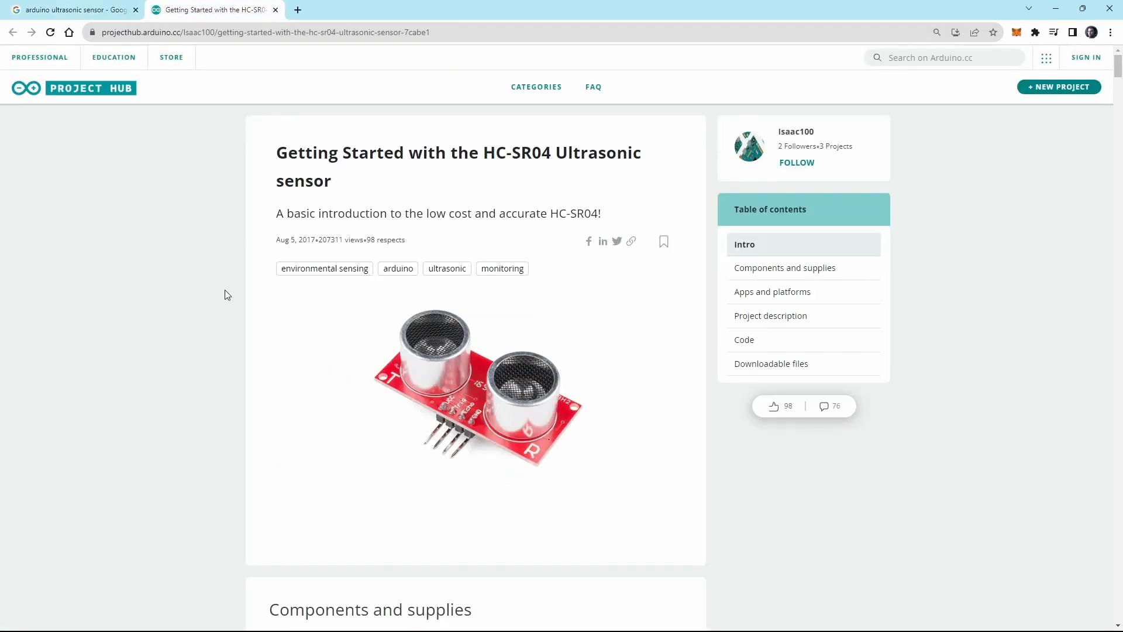
pyautogui.scroll(-3)
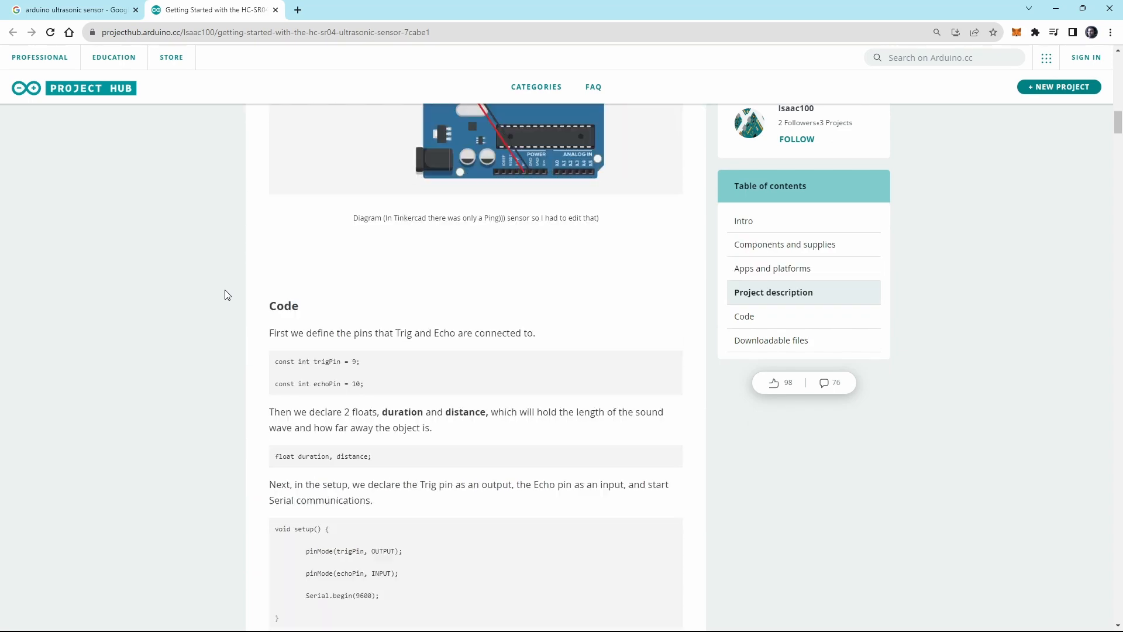
pyautogui.scroll(-3)
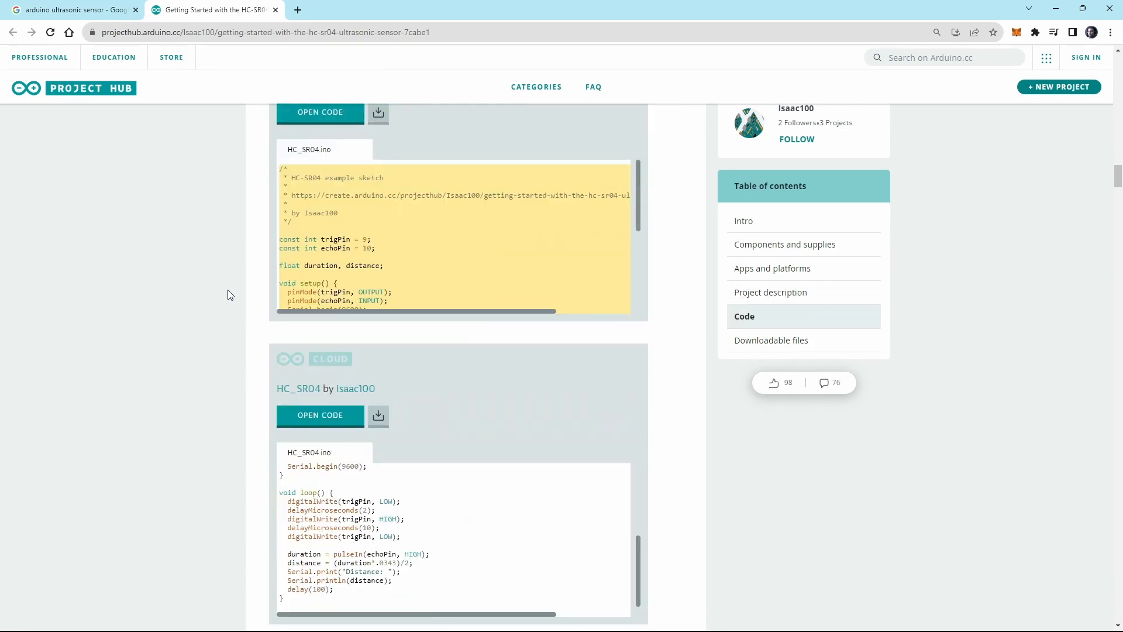
pyautogui.moveTo(1047, 18)
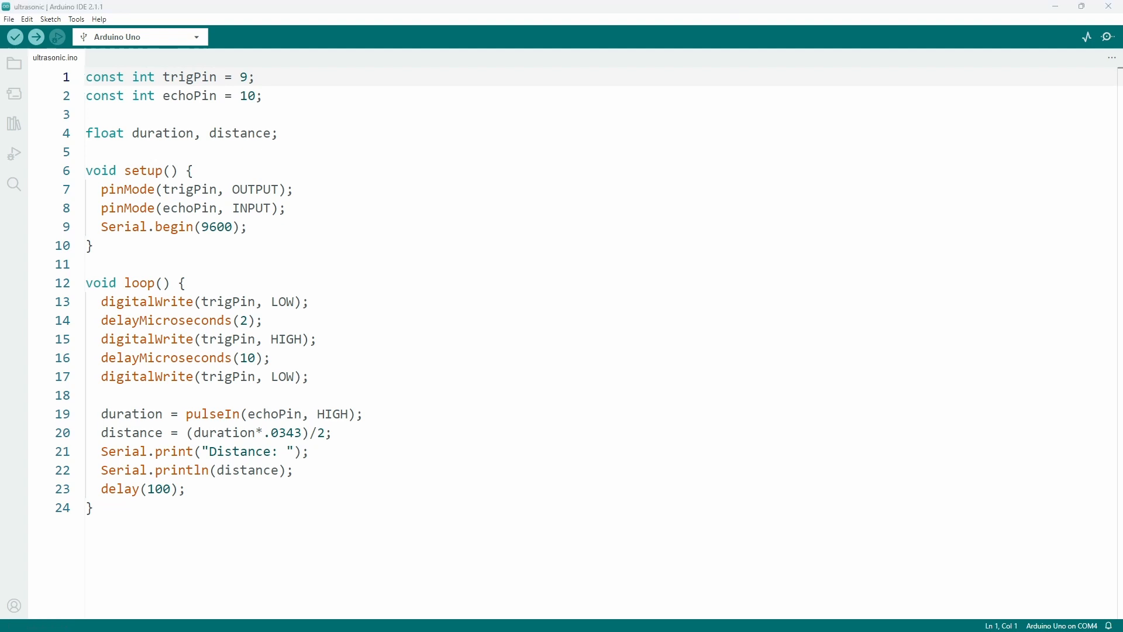
# Add a blank line below the duration and distance float declaration in ultrasonic.ino
pyautogui.press('Enter')
pyautogui.write('uint')
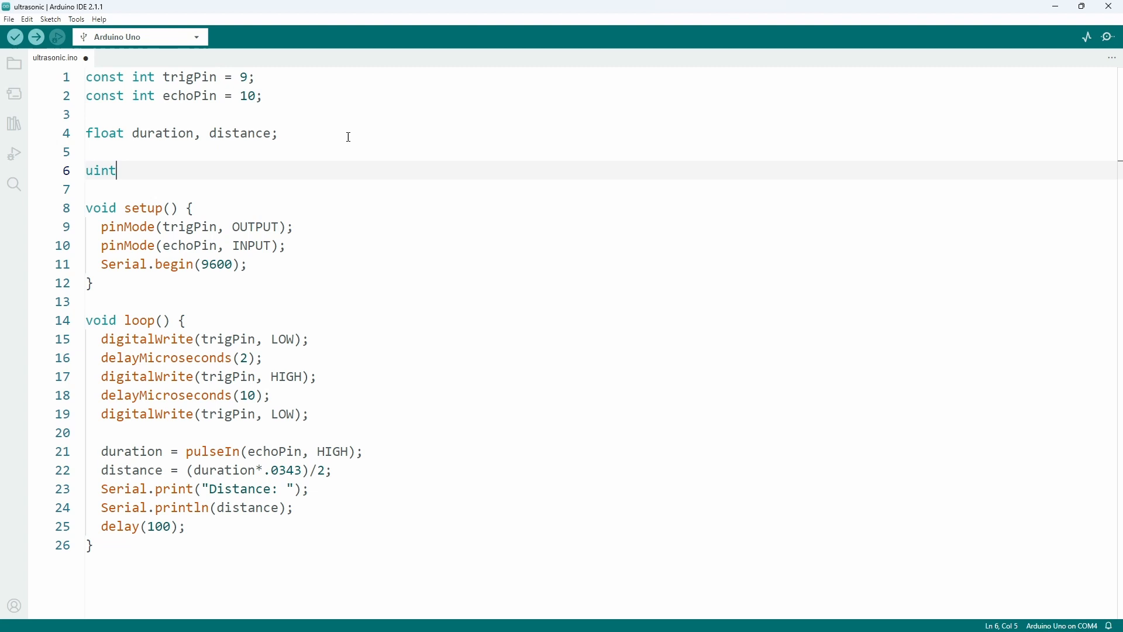
# Declare uint32_t lastTimestamp and currentTimestamp, and set currentTimestamp = millis() in loop
pyautogui.write('32_t lastTimestamp;')
pyautogui.click(602, 190)
pyautogui.write('ui')
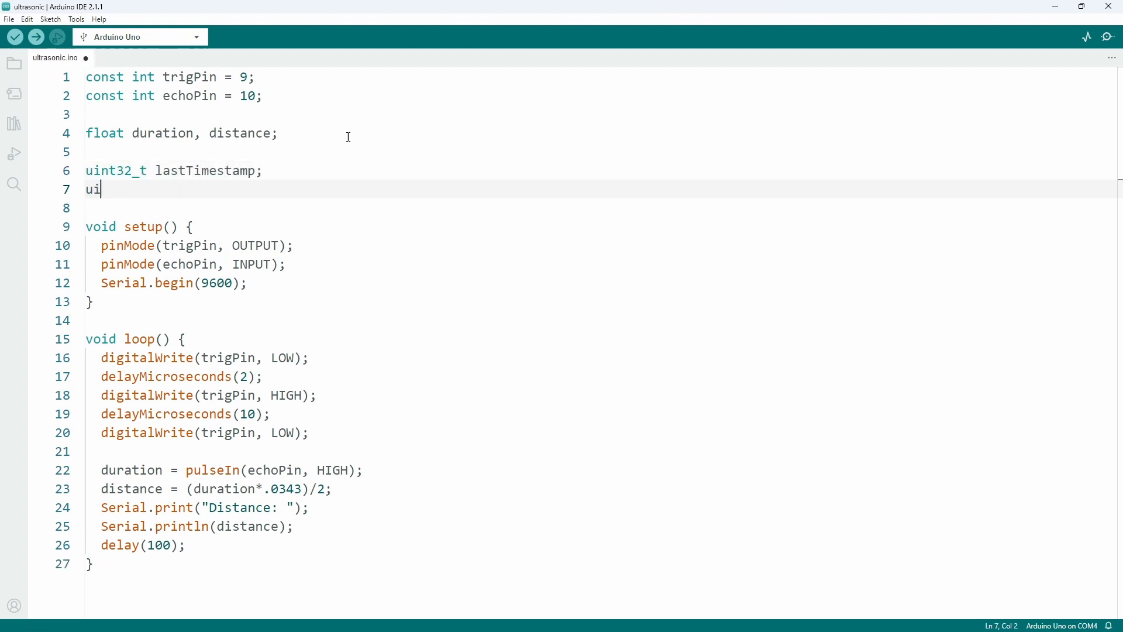
pyautogui.write('nt32_t cur')
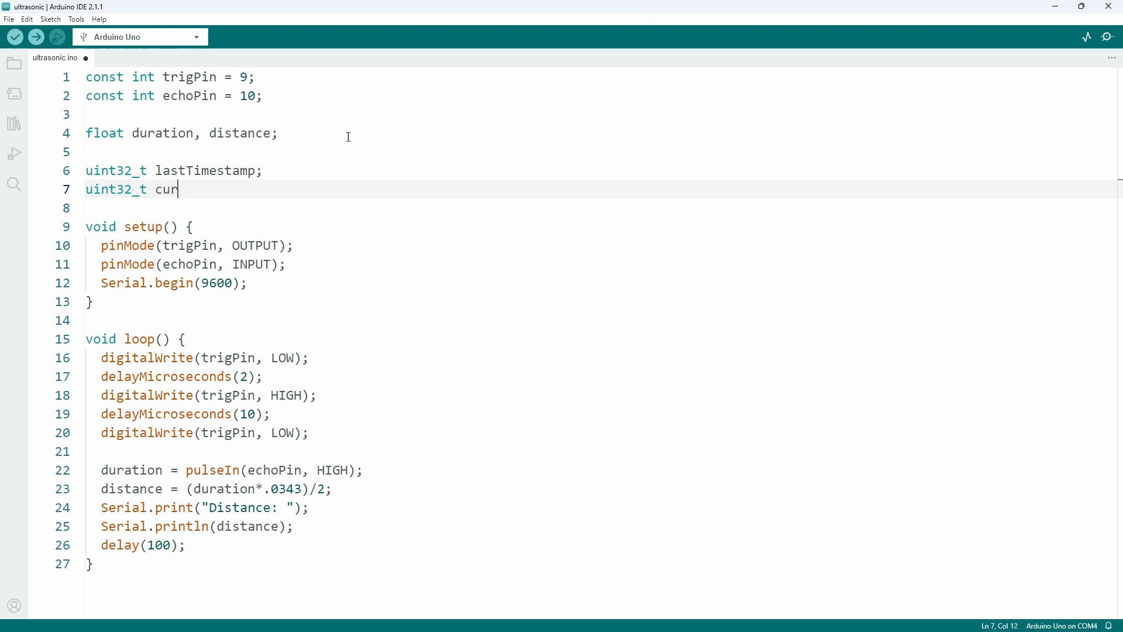
pyautogui.write('rentTimestamp;')
pyautogui.write('currentTimestamp = millis();')
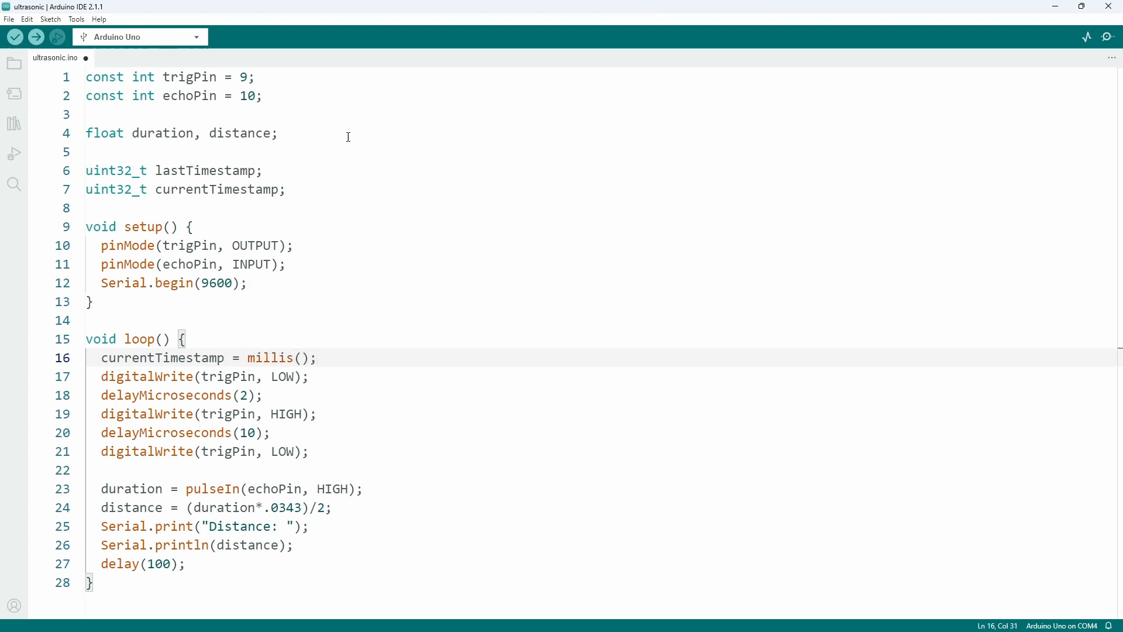
# Print 'Time difference: ' with currentTimestamp - lastTimestamp, then set lastTimestamp = currentTimestamp
pyautogui.write('Serial.print("Time differ")')
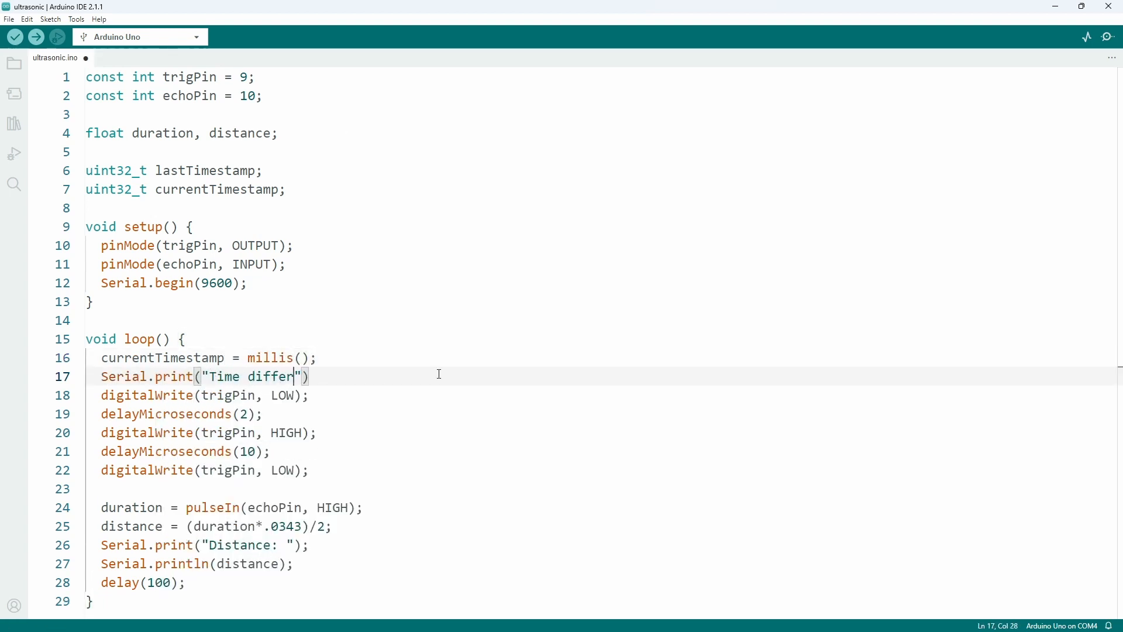
pyautogui.write('ence: ");')
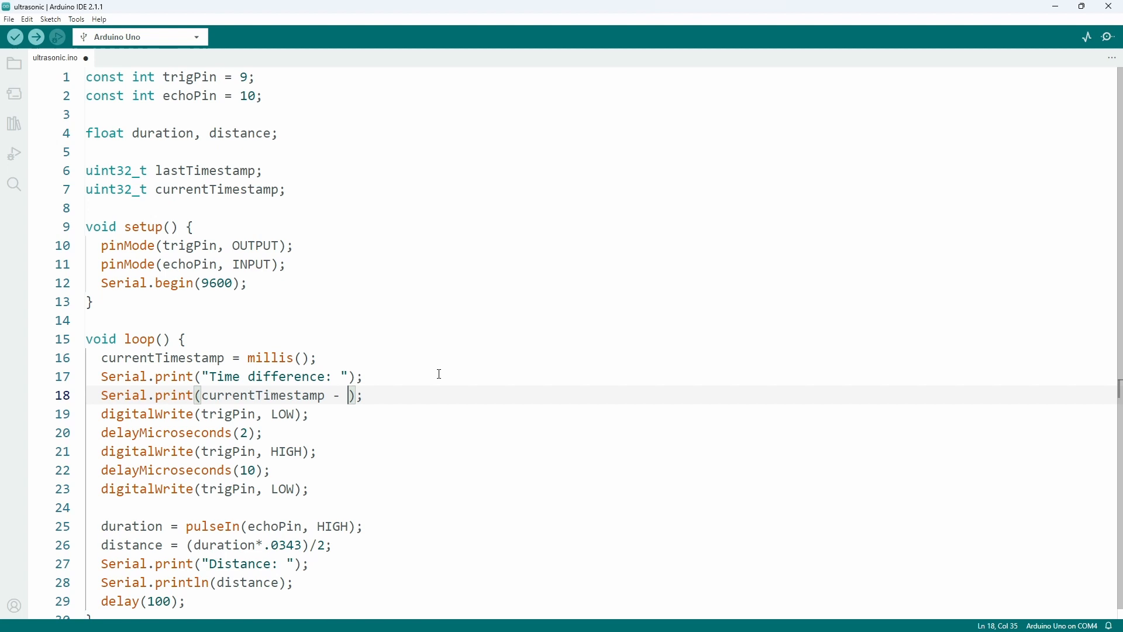
pyautogui.write('lastTimestamp')
pyautogui.click(137, 601)
pyautogui.write('5')
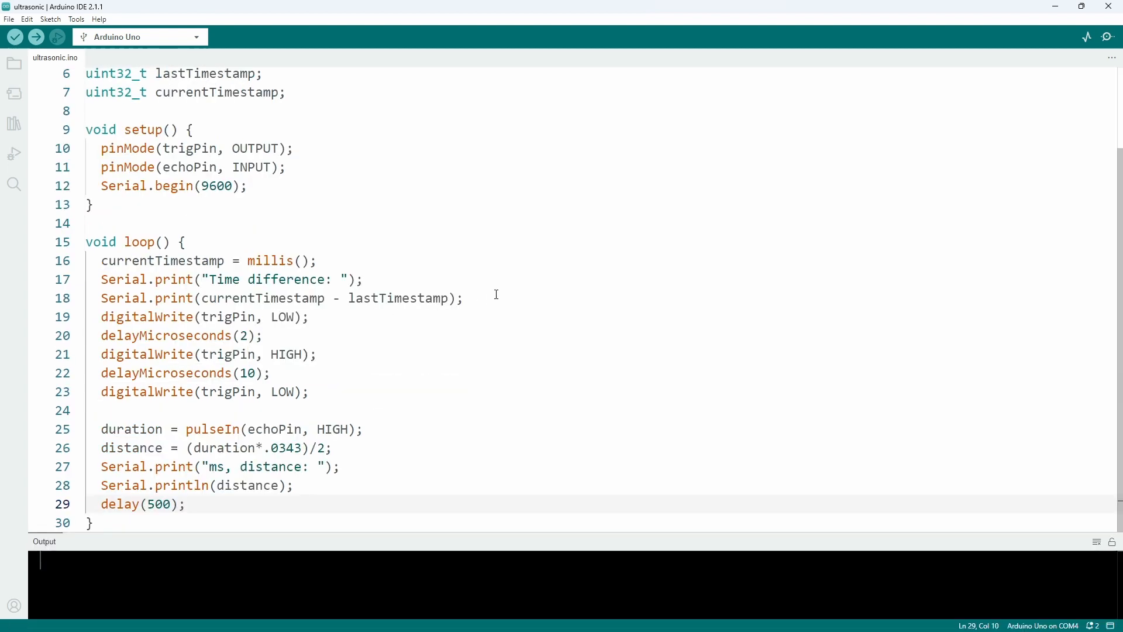
pyautogui.write('lastTim')
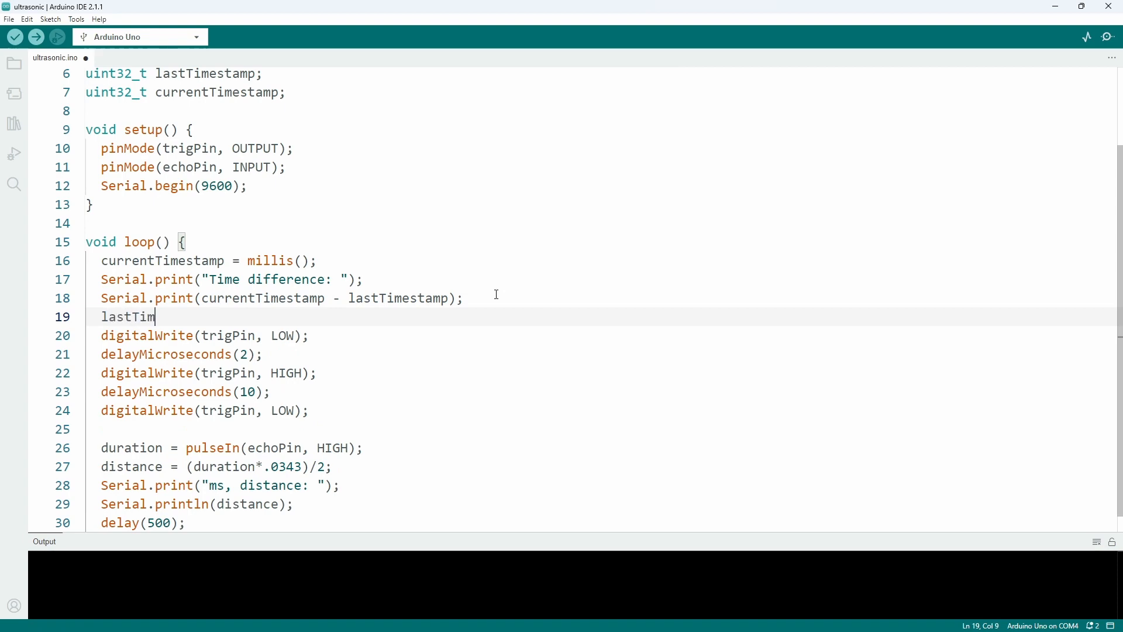
pyautogui.write('estamp = currentTimestamop')
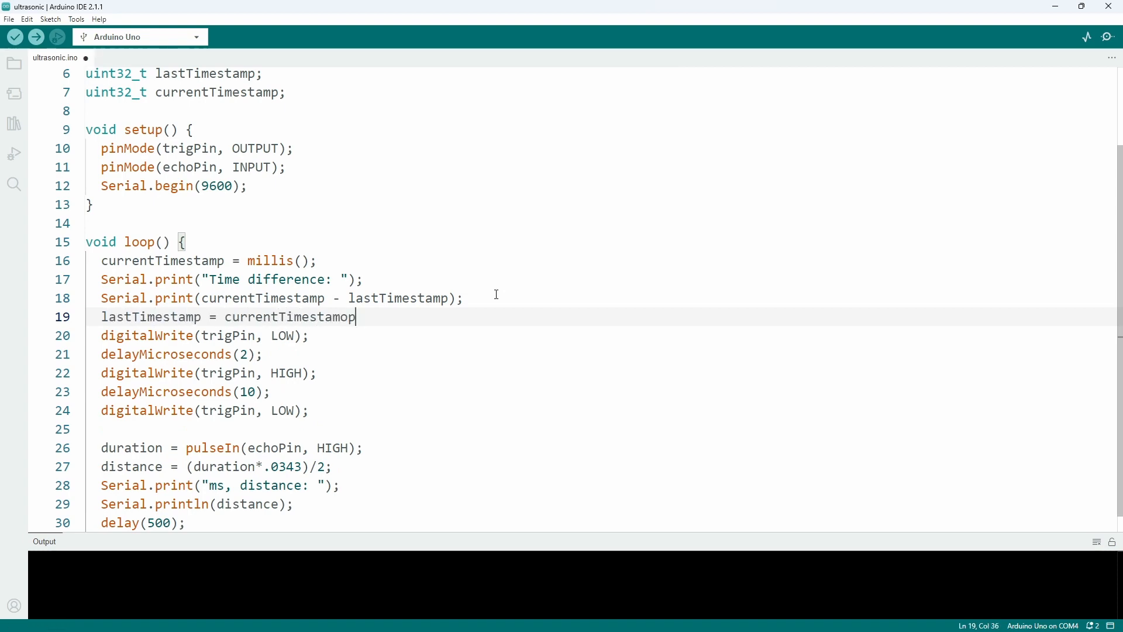